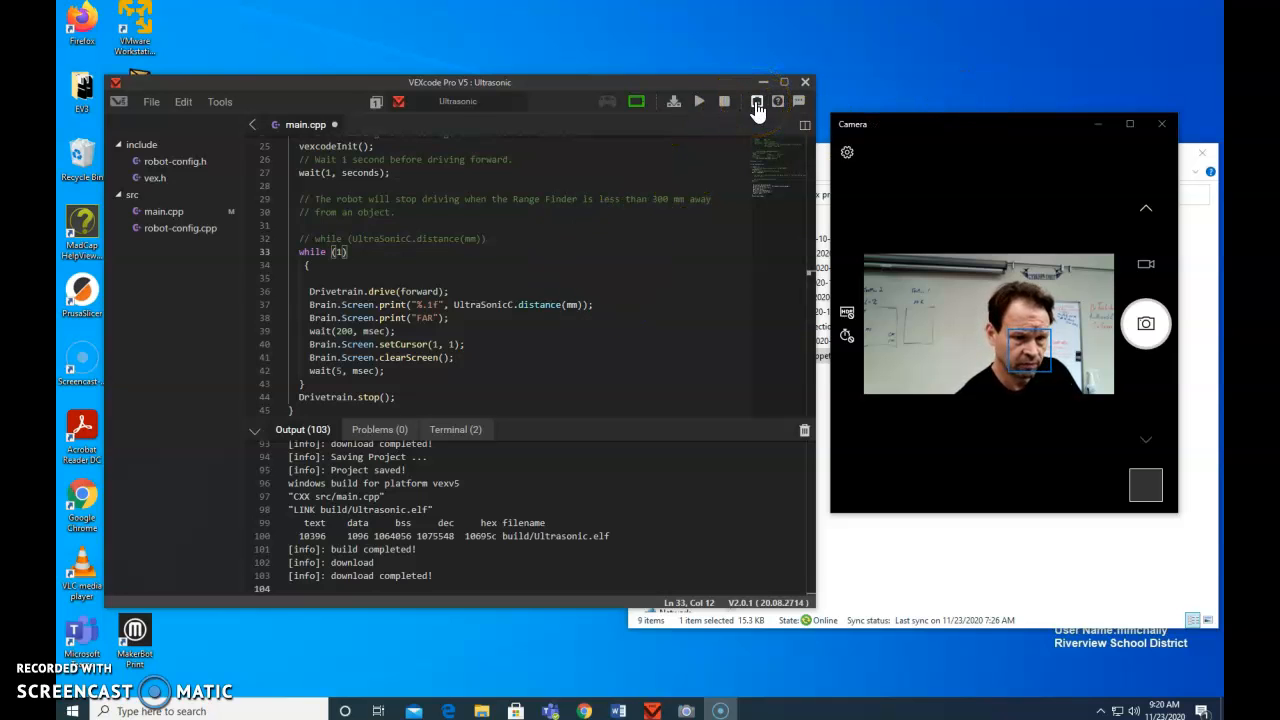
Show the robot configuration with the drivetrain and UltraSonicC sensor on ports C and D.
left_click(757, 101)
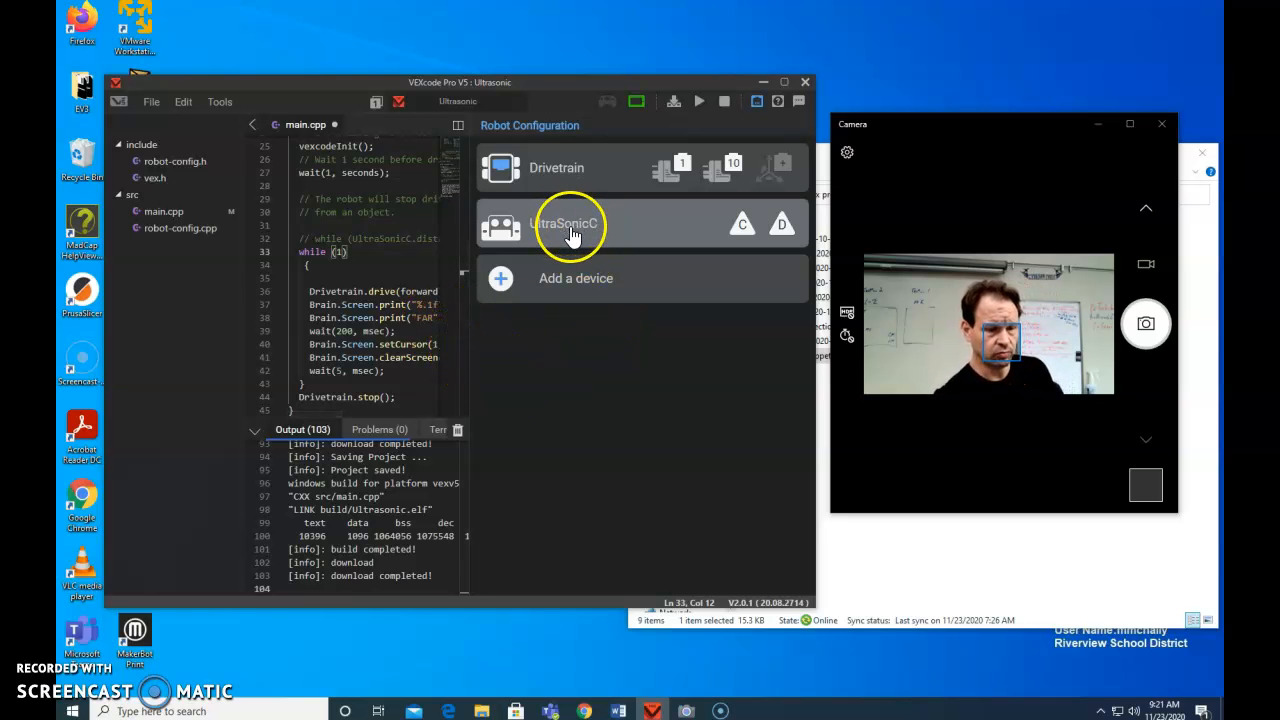
Confirm UltraSonicC uses port C for output and D for input, then save.
left_click(565, 223)
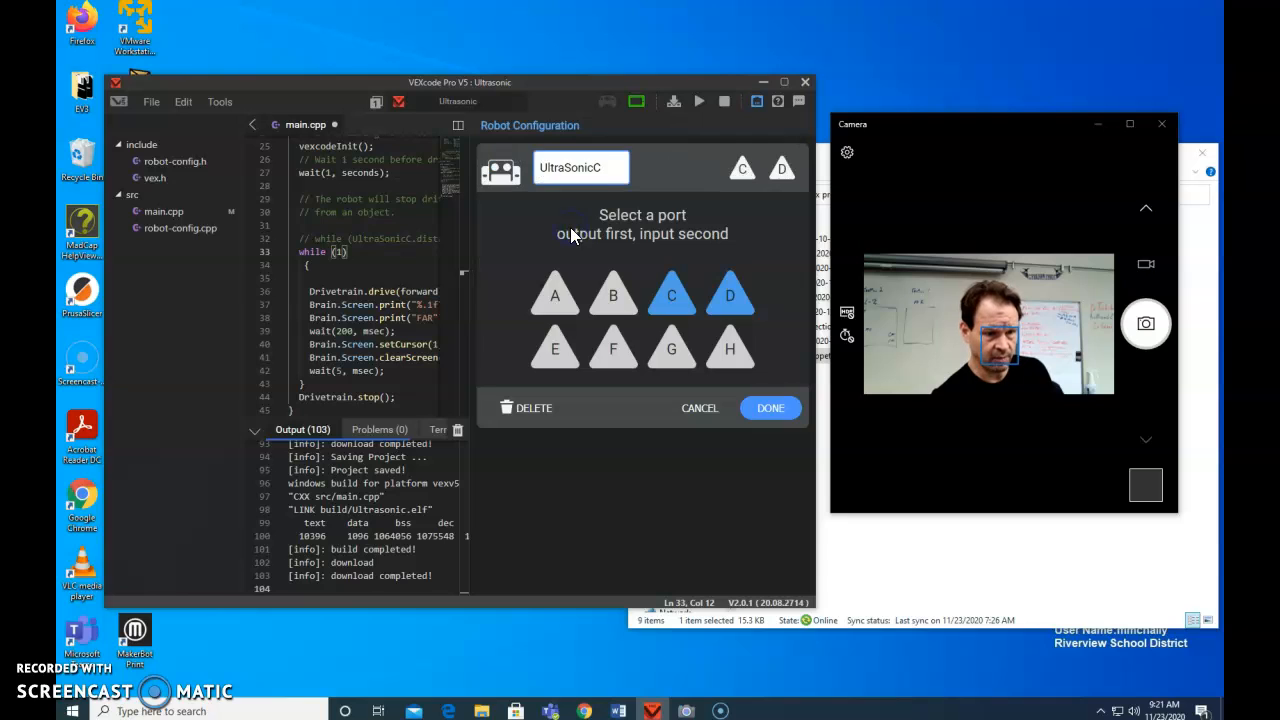
left_click(582, 167)
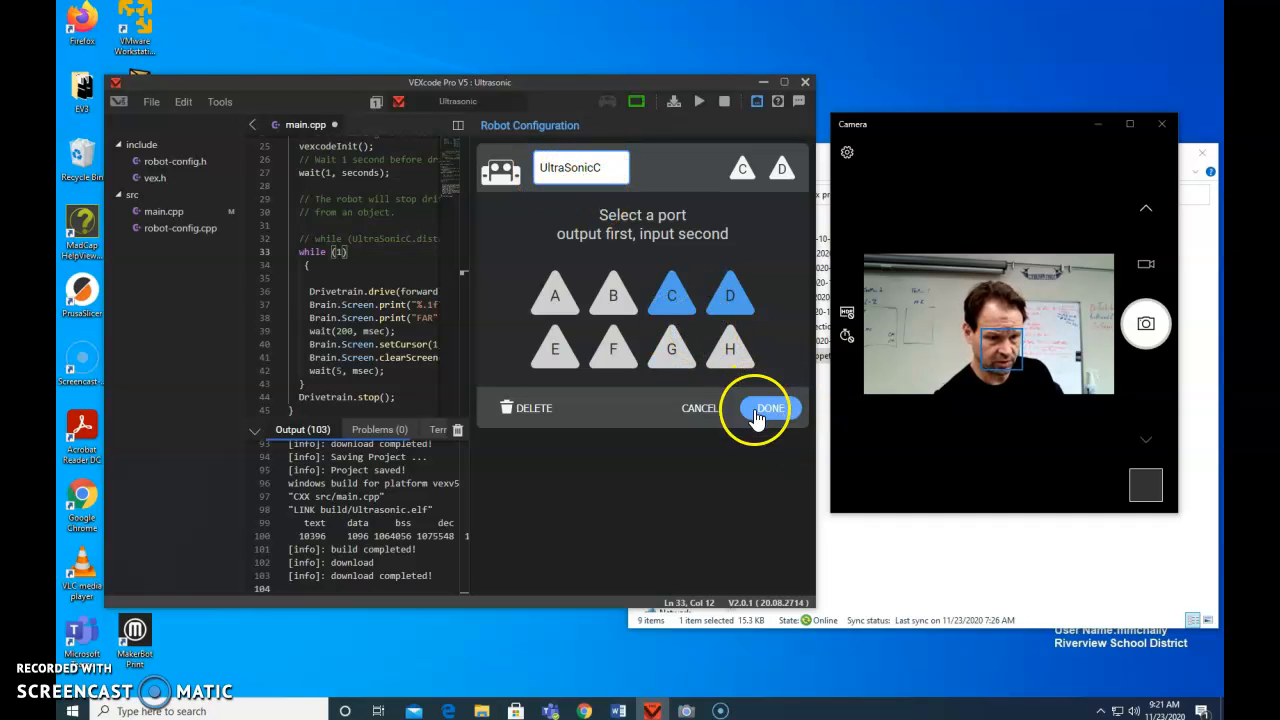
left_click(768, 408)
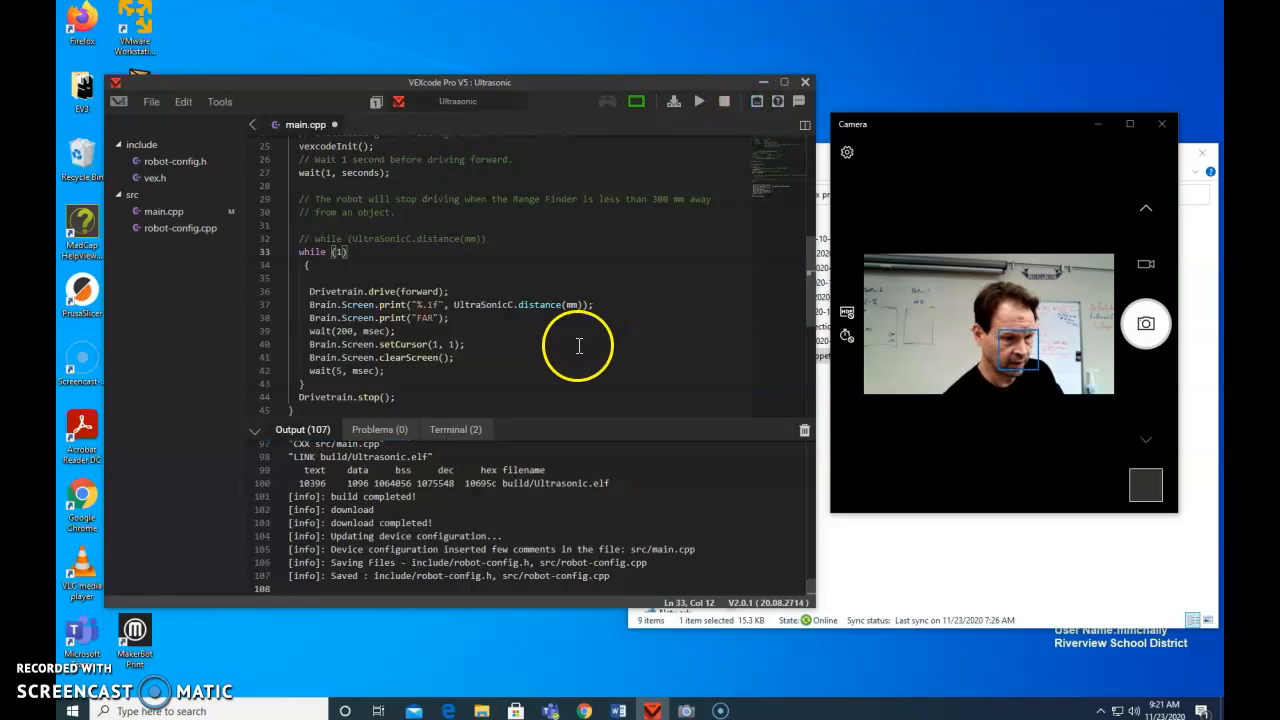
mouse_move(632, 312)
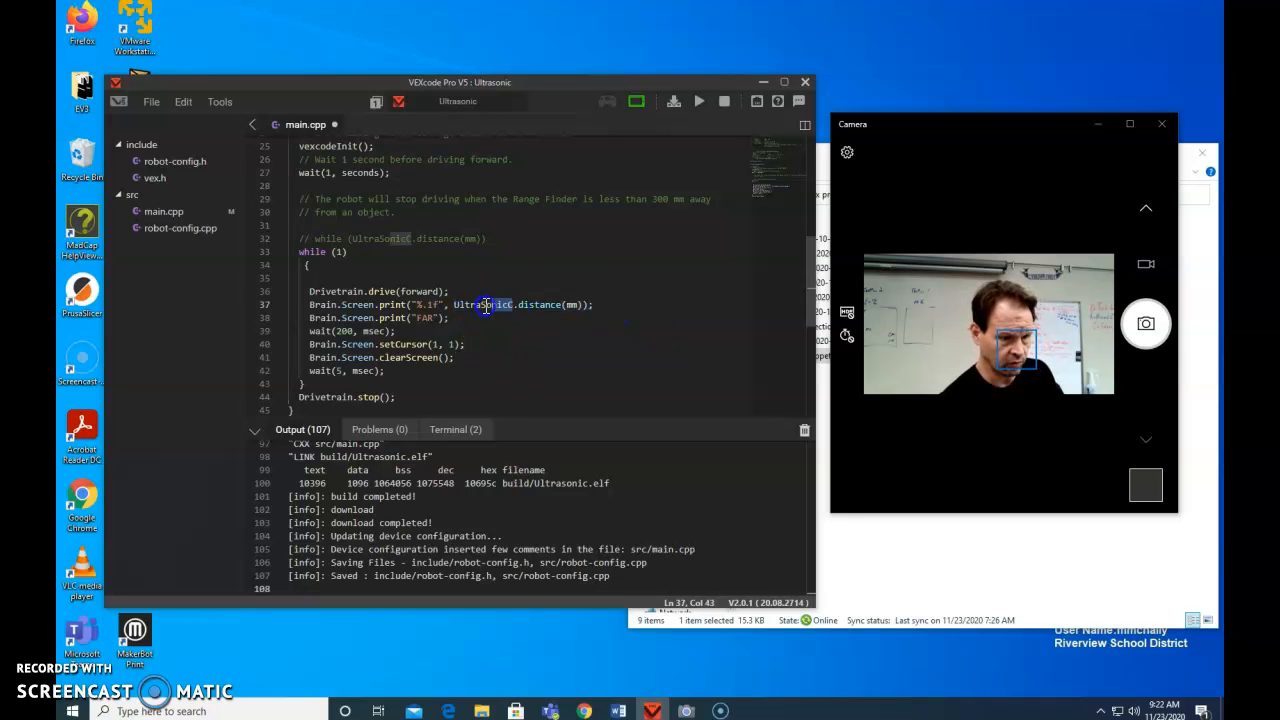
double_click(483, 304)
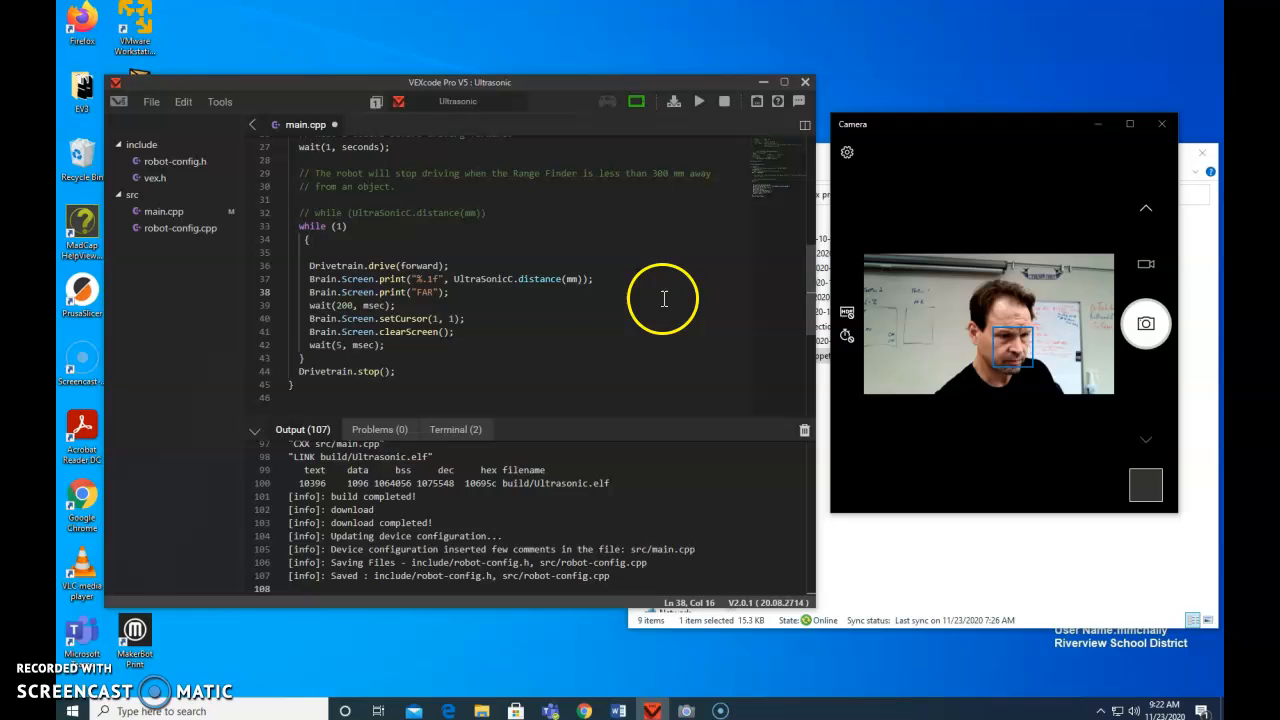
mouse_move(713, 131)
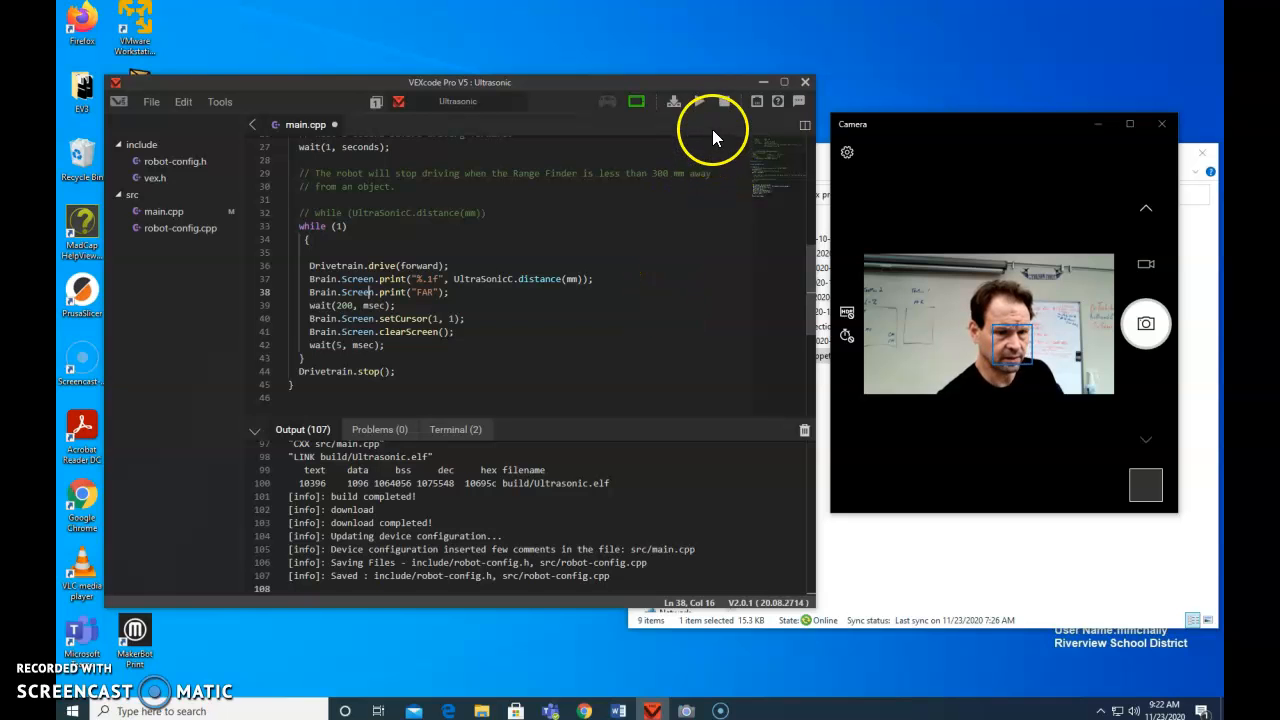
left_click(699, 101)
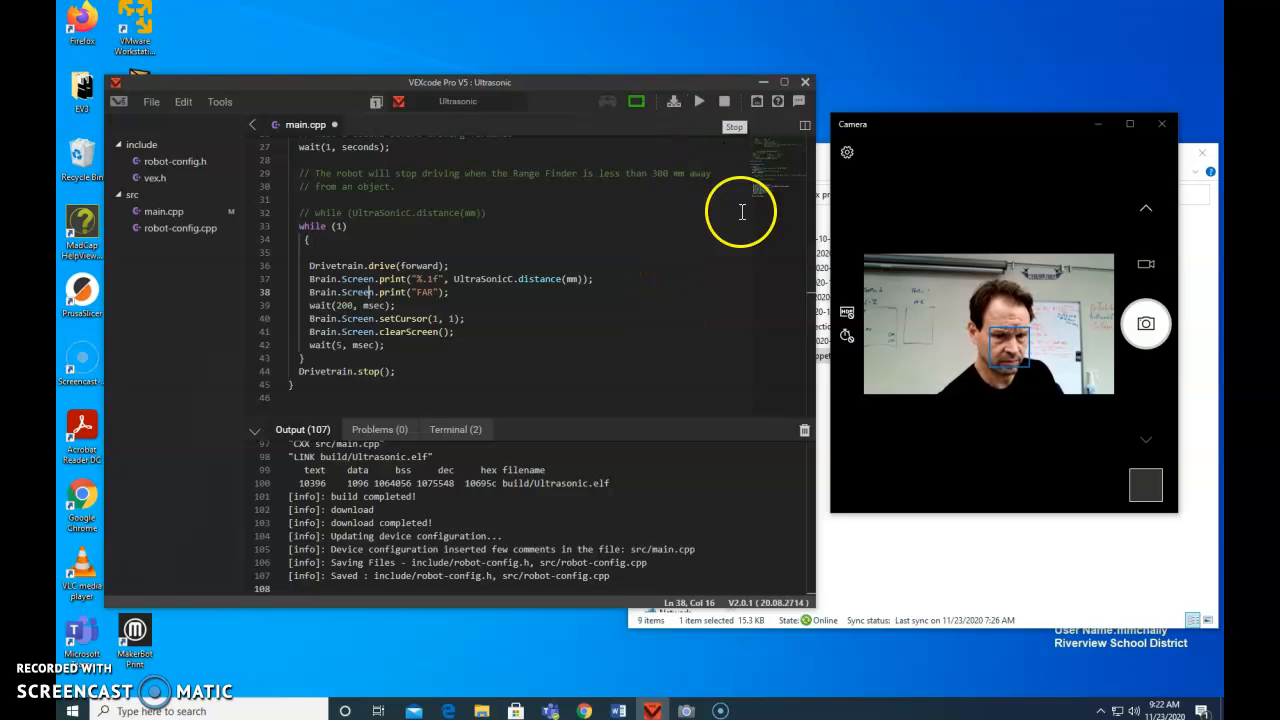